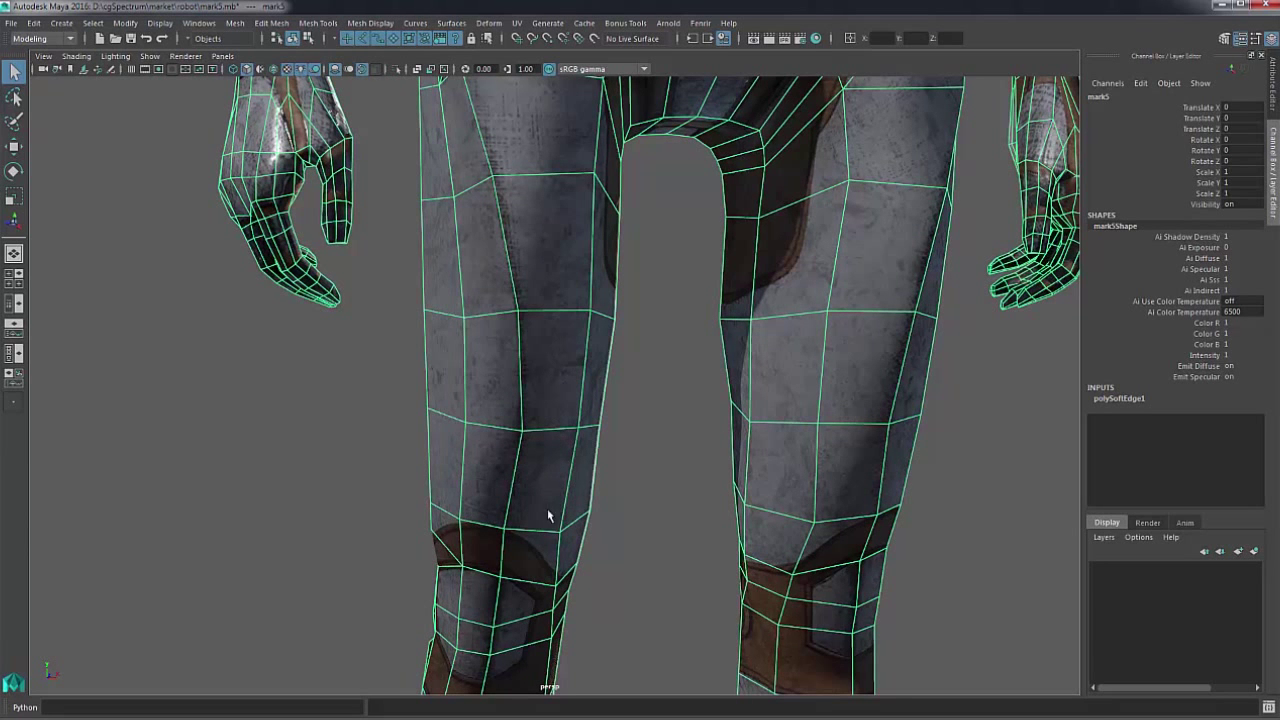
mouse_move(504, 438)
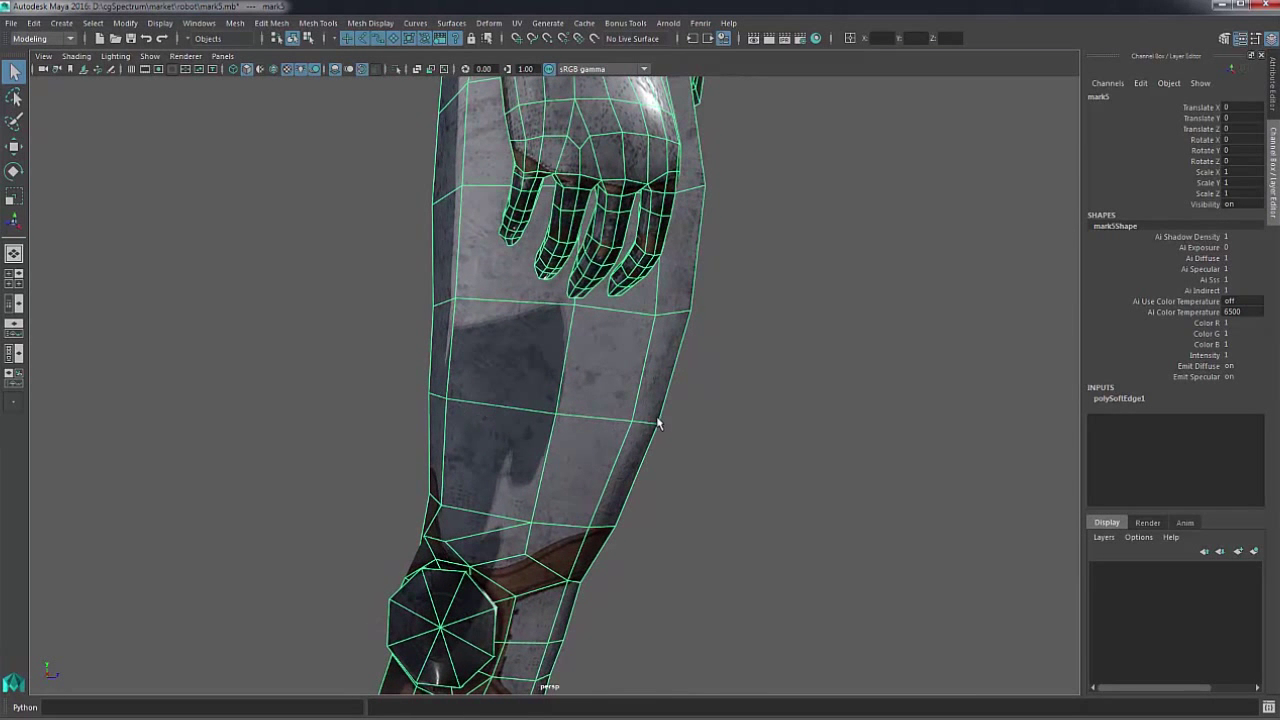
mouse_move(650, 416)
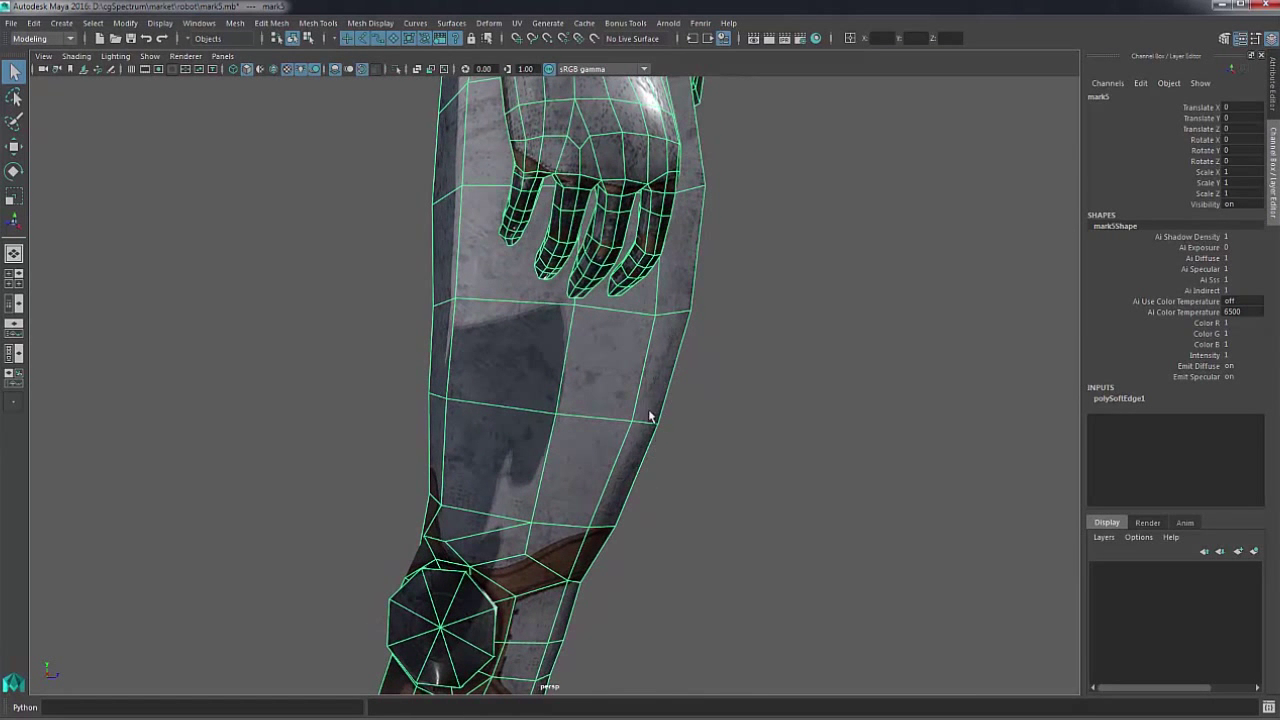
Begin editing the leg mesh at edge level so the Slide Edge tool can act on it
click(580, 414)
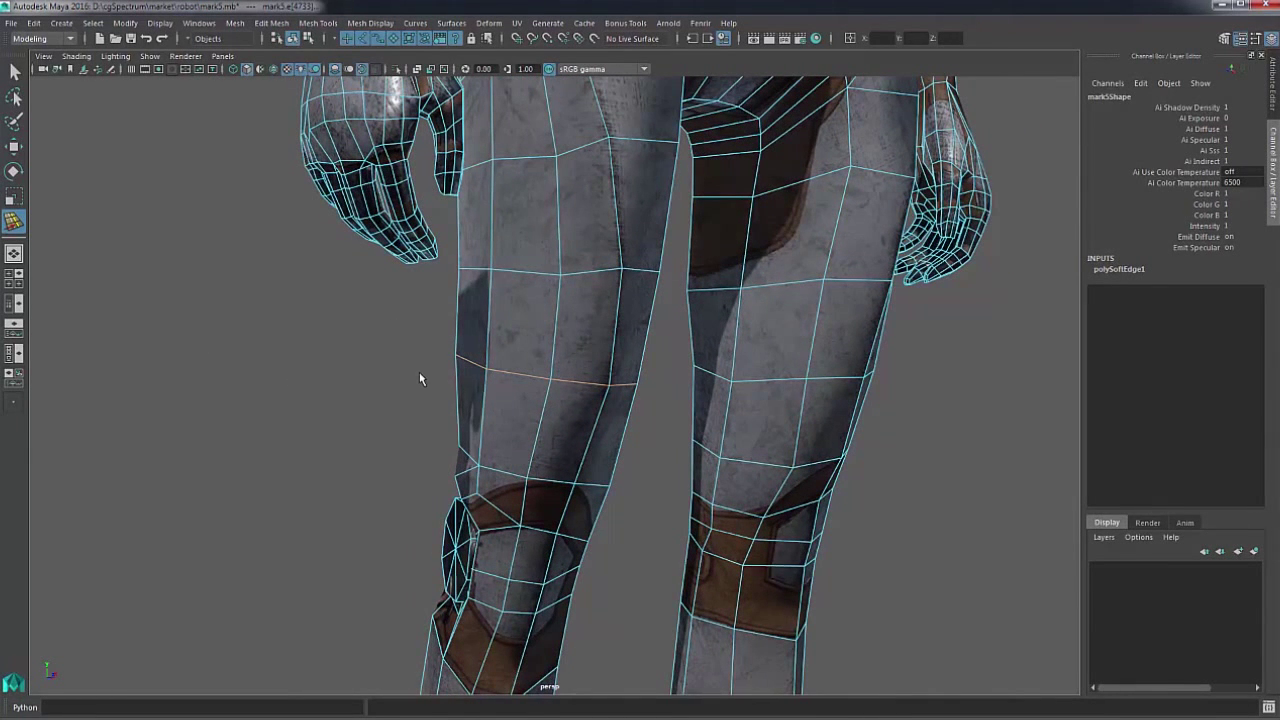
Select the edge loop running across the upper thigh for sliding
click(500, 378)
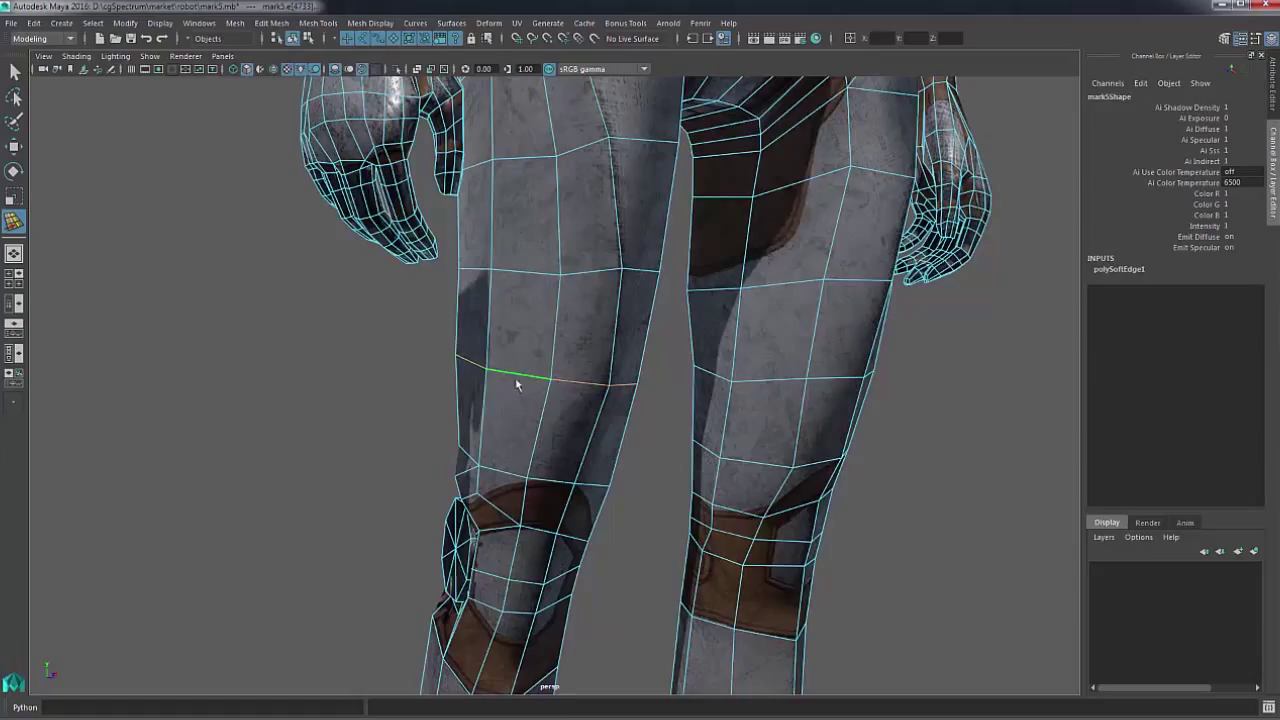
mouse_move(508, 370)
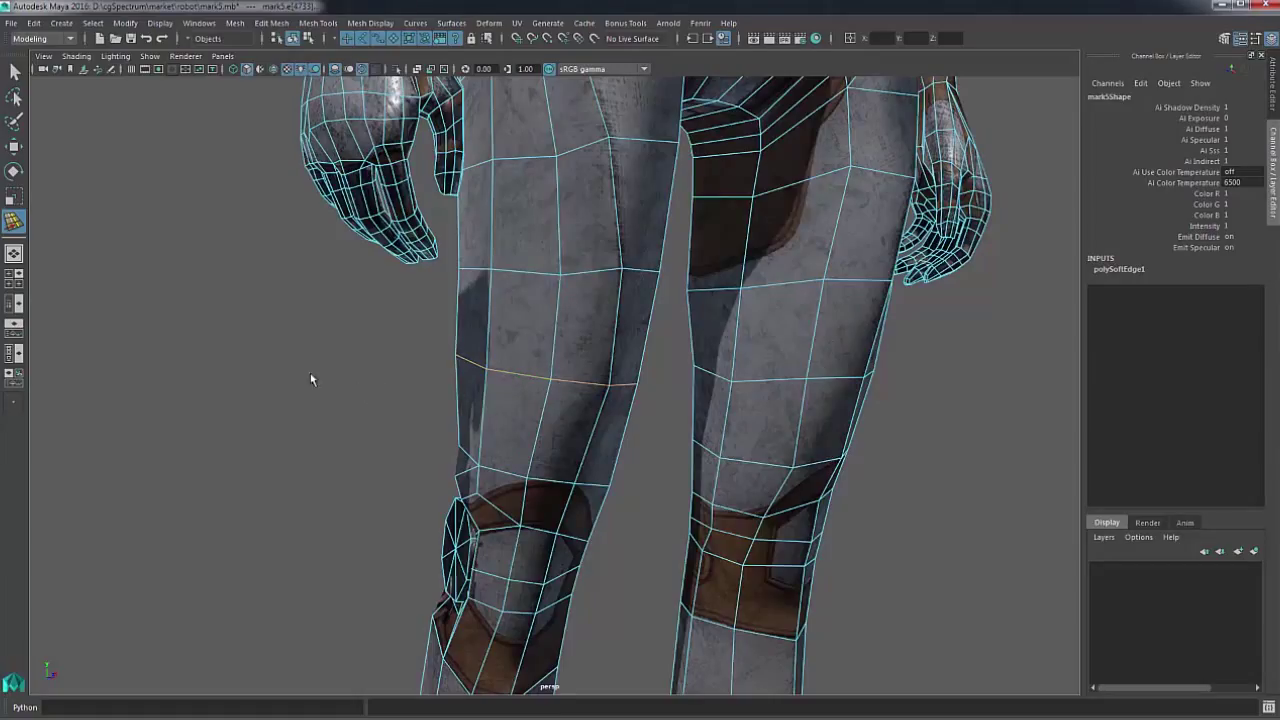
mouse_move(308, 376)
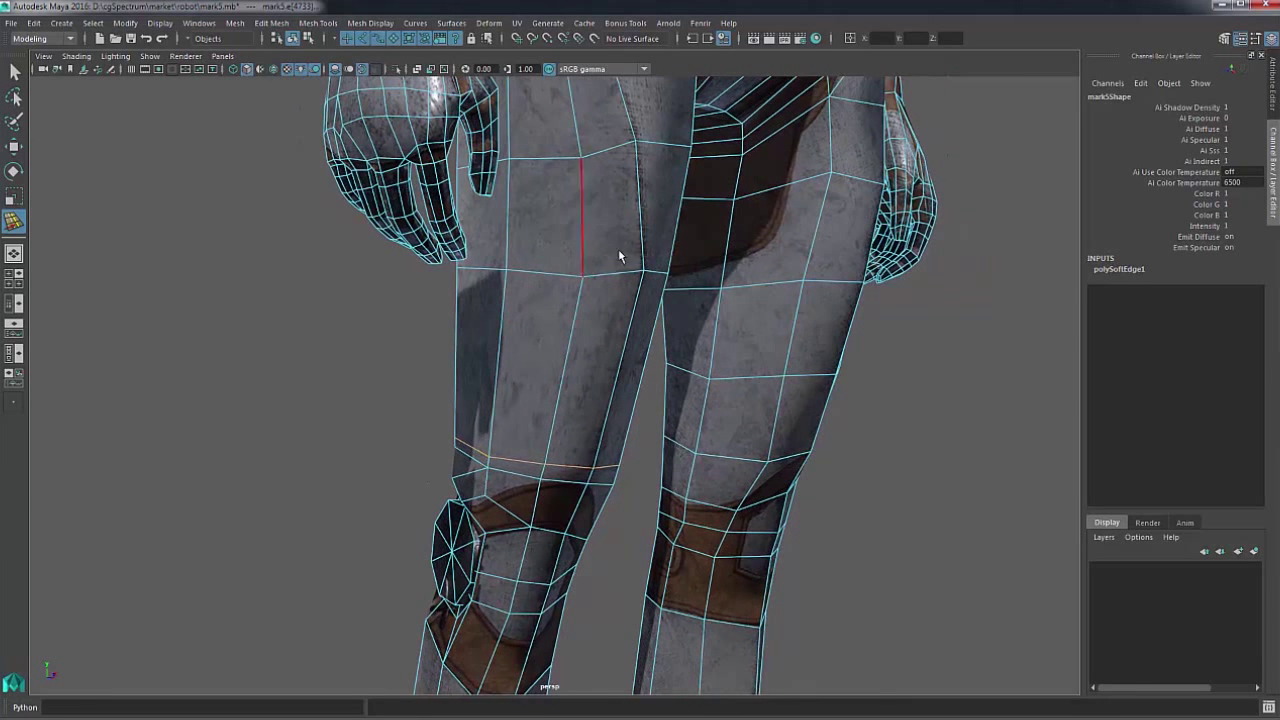
drag(620, 260, 300, 420)
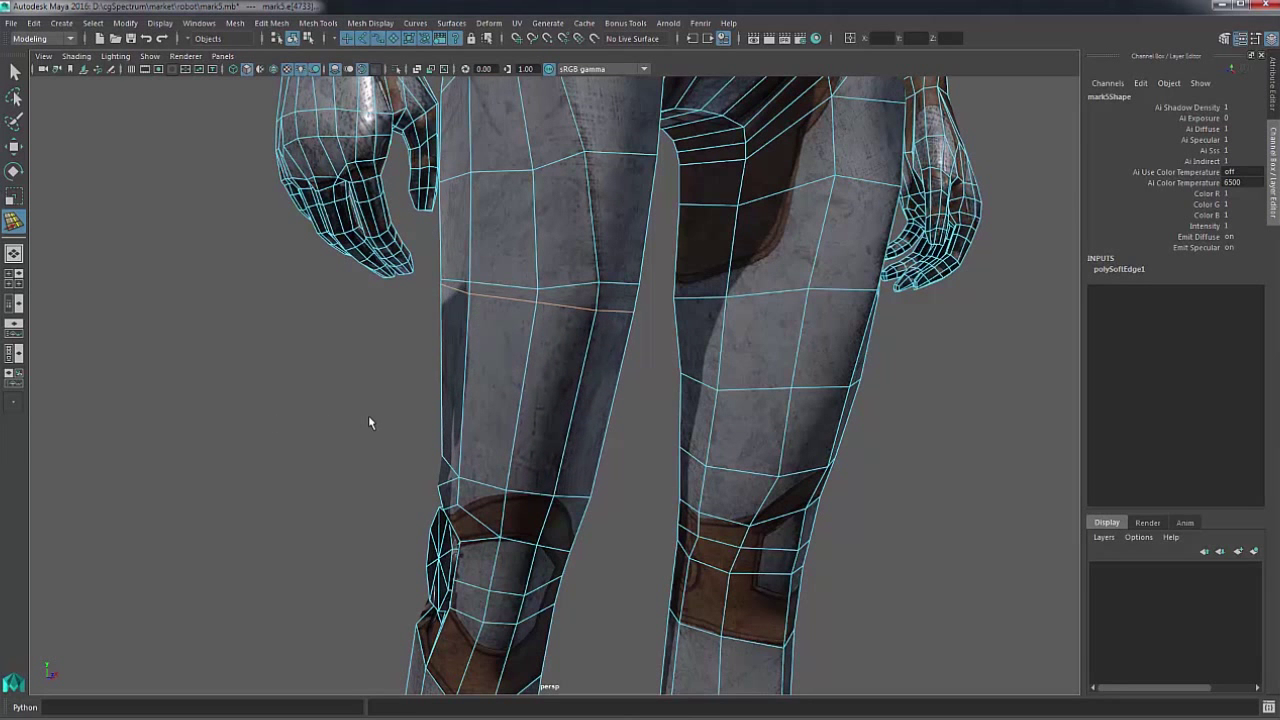
drag(370, 422, 256, 396)
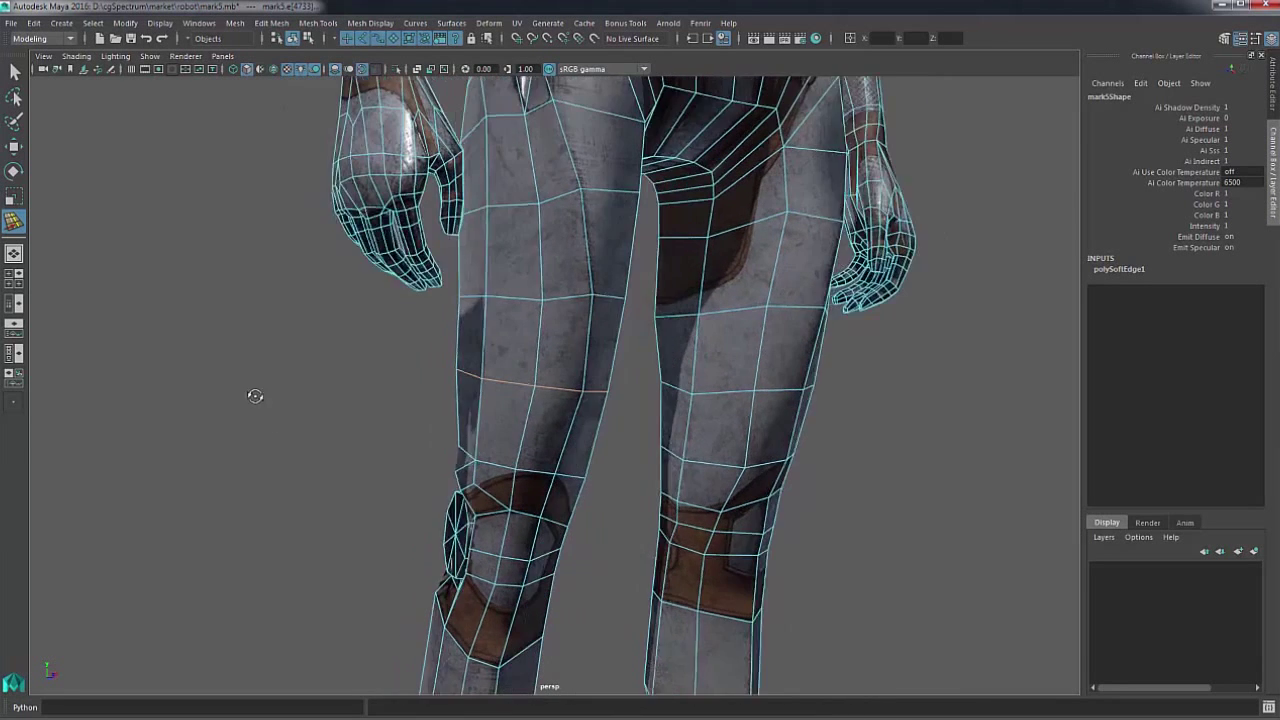